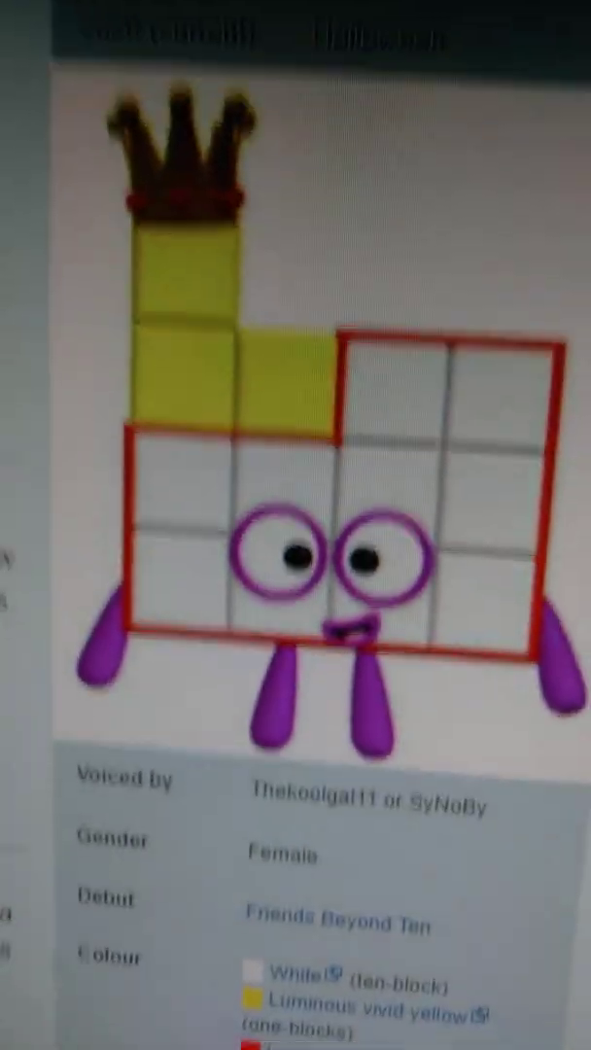
scroll(down, 3)
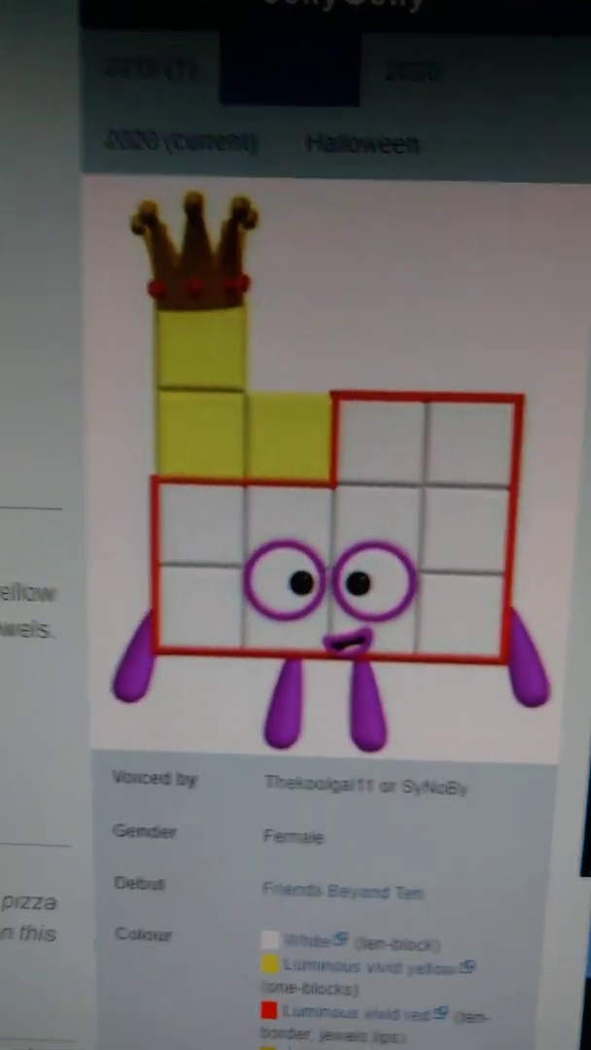
scroll(down, 3)
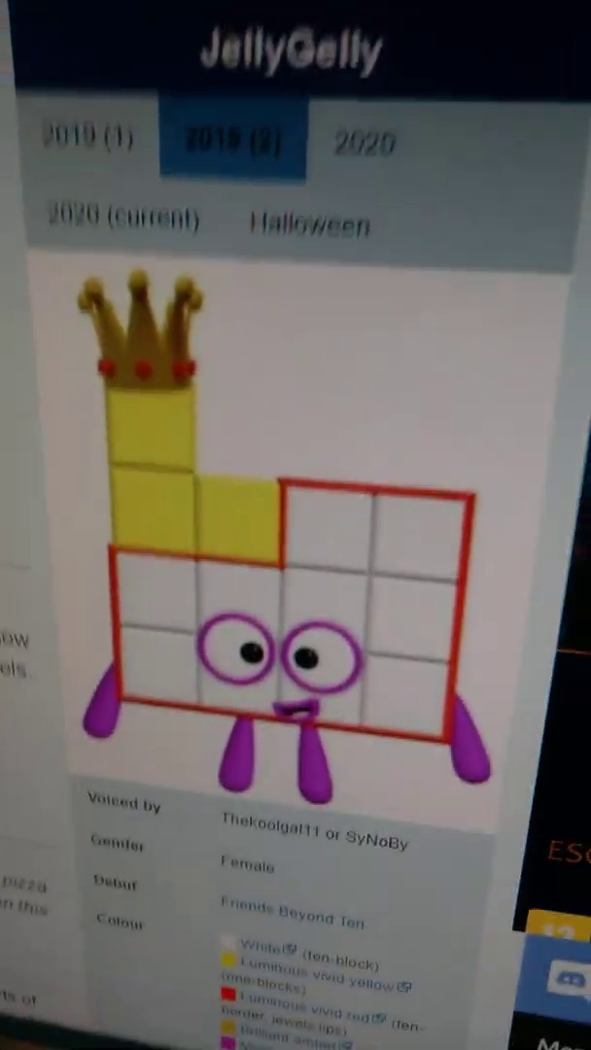
scroll(down, 3)
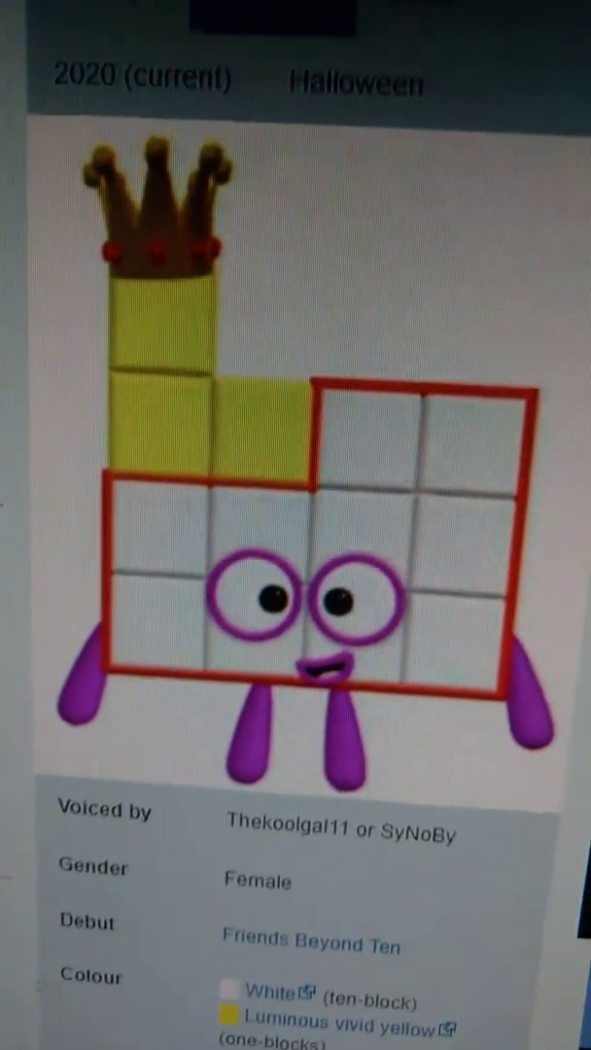
scroll(up, 3)
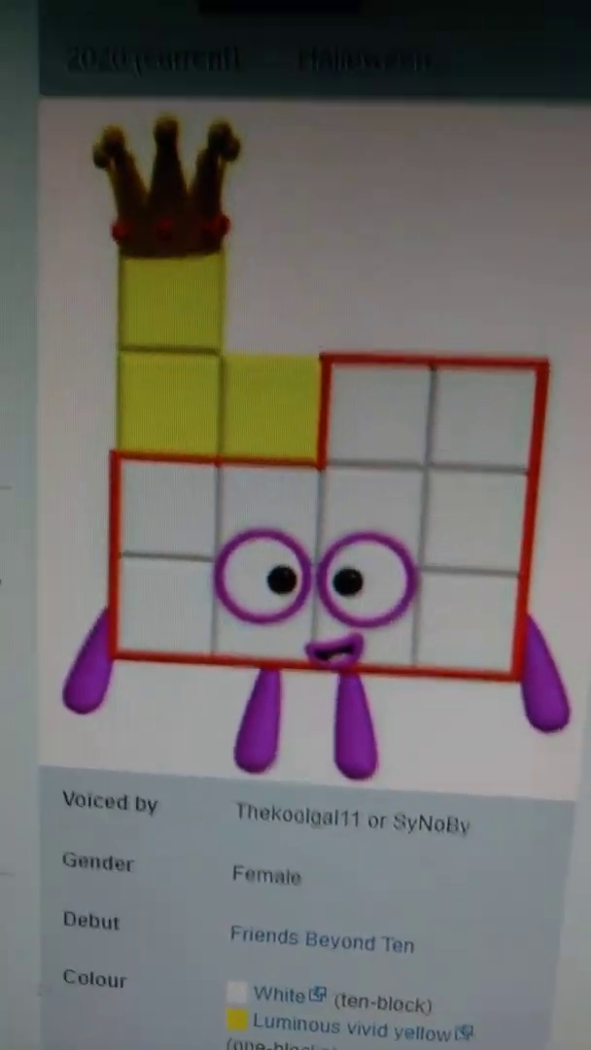
scroll(down, 3)
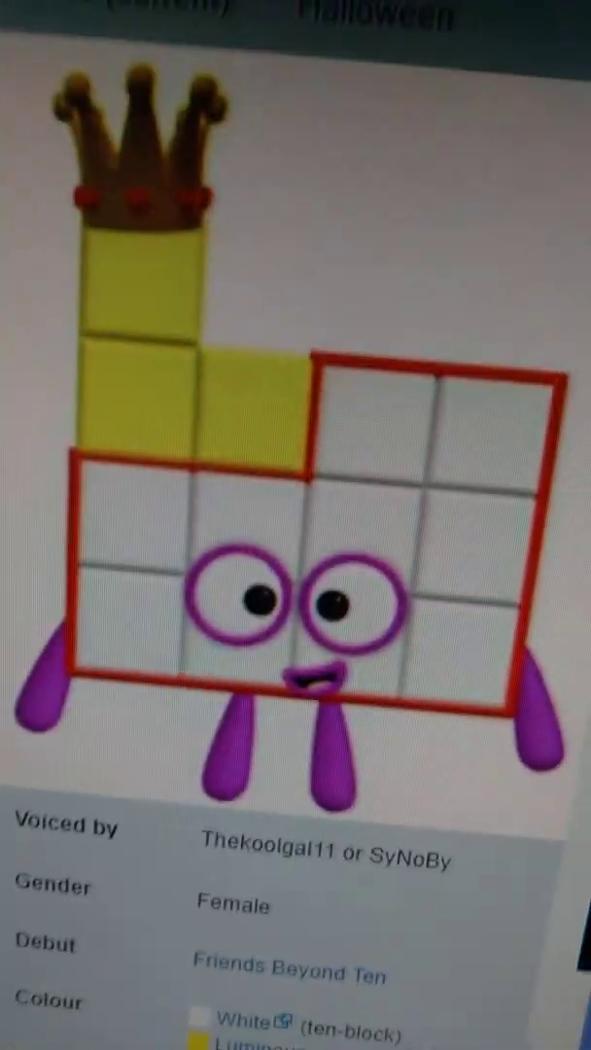
scroll(up, 3)
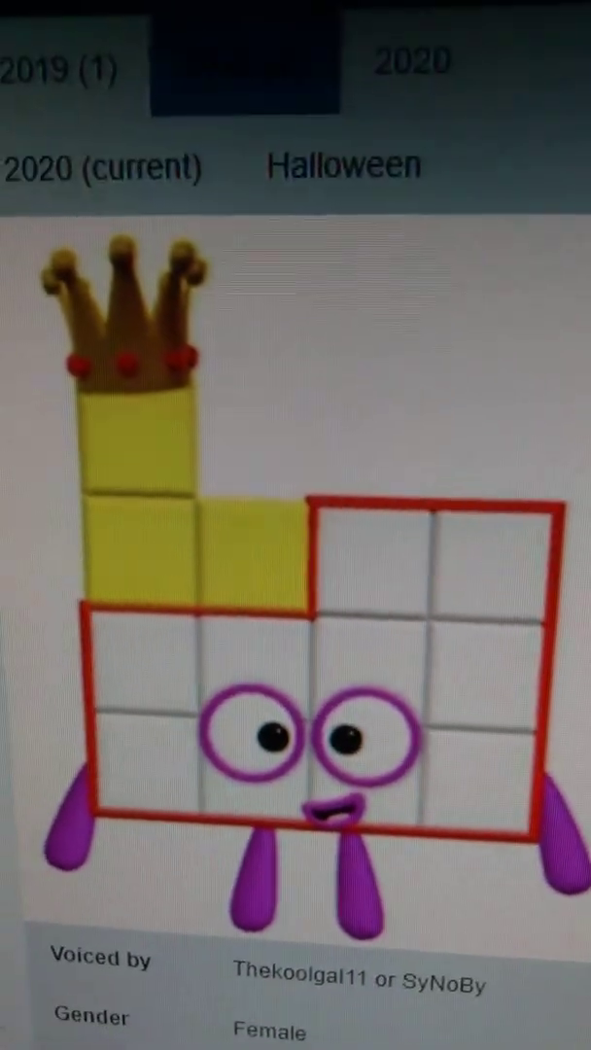
scroll(down, 3)
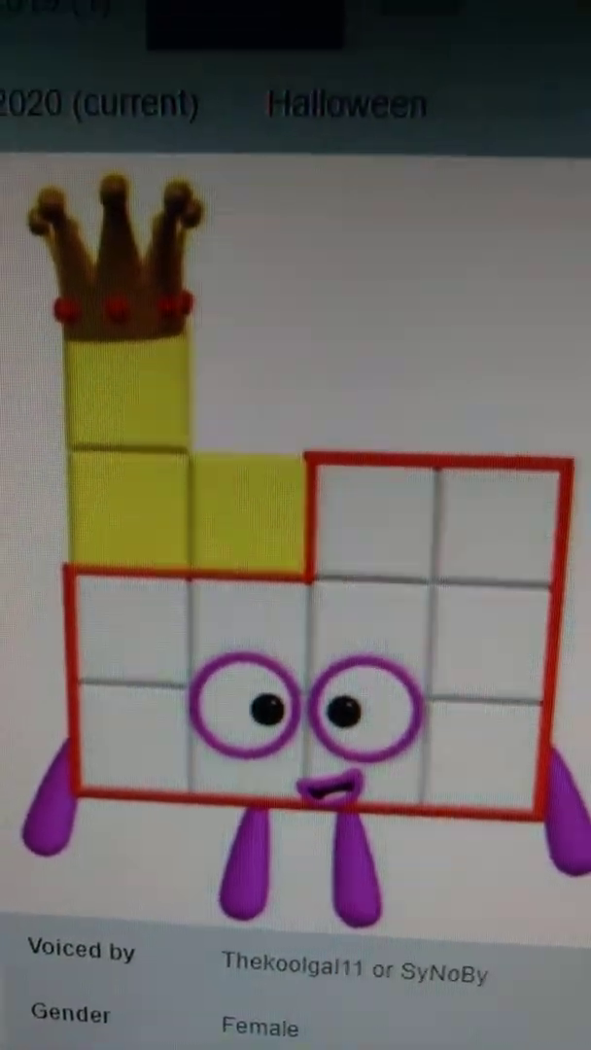
scroll(down, 3)
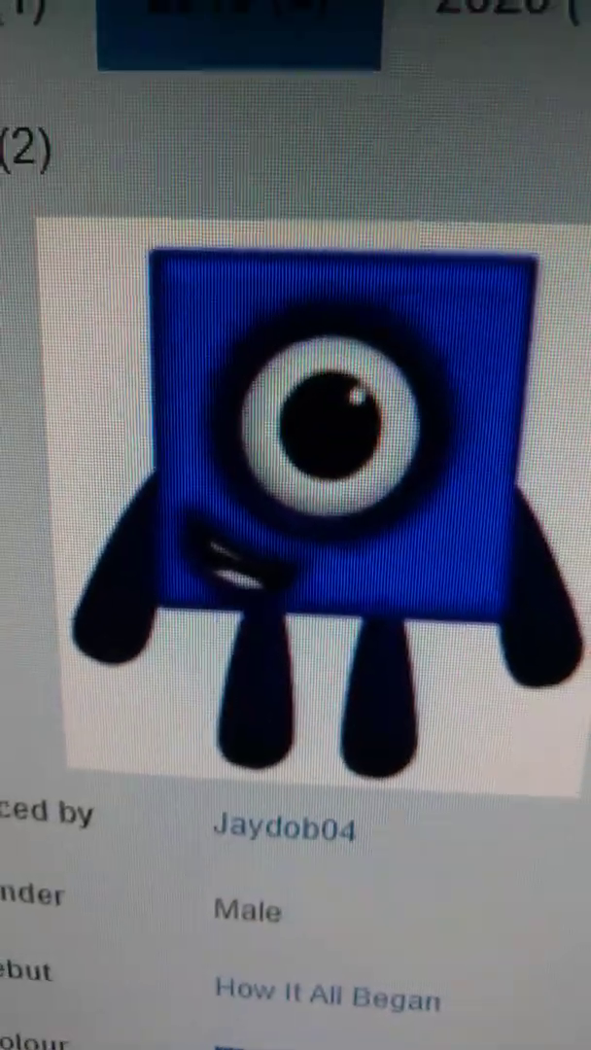
scroll(down, 3)
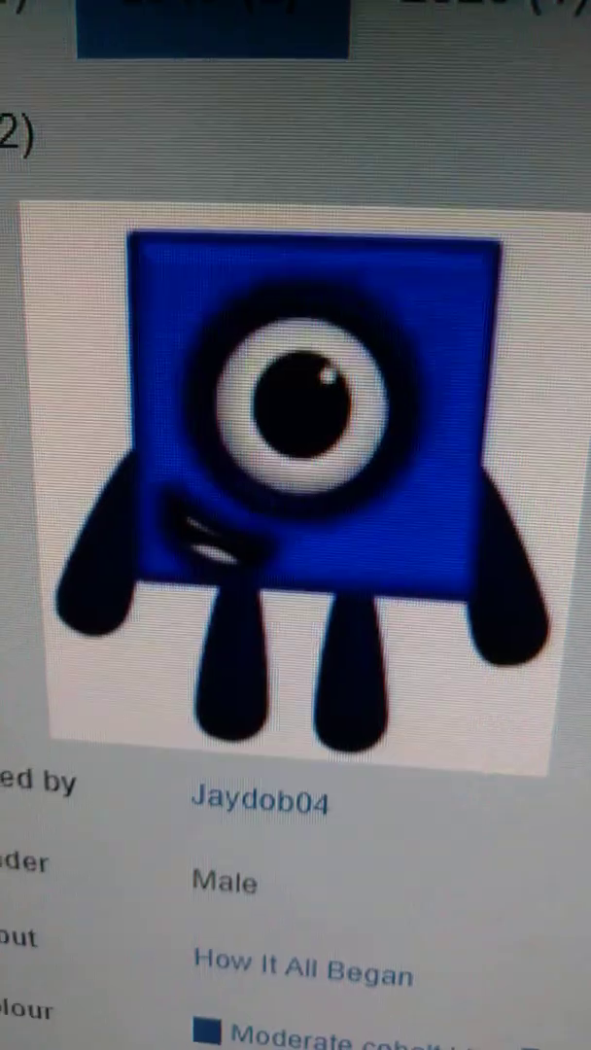